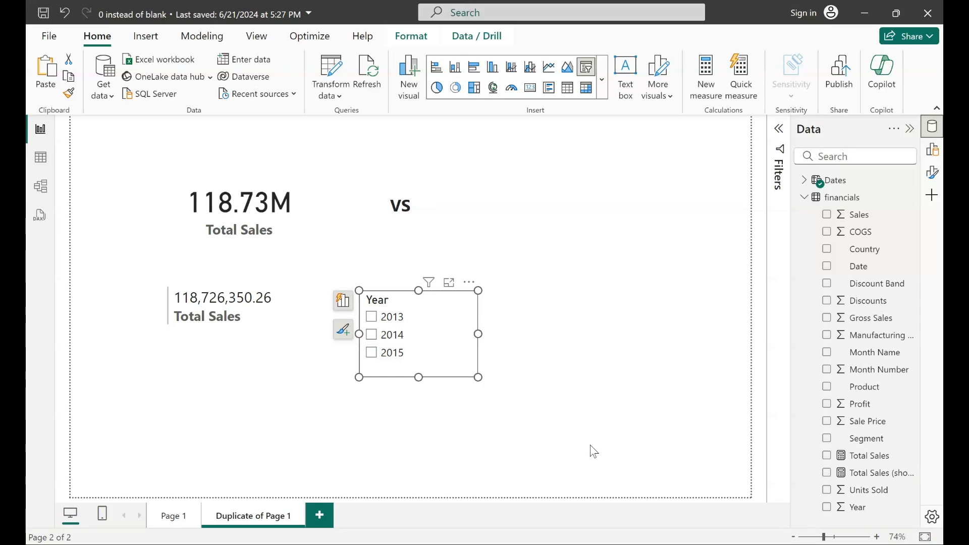
pyautogui.moveTo(637, 390)
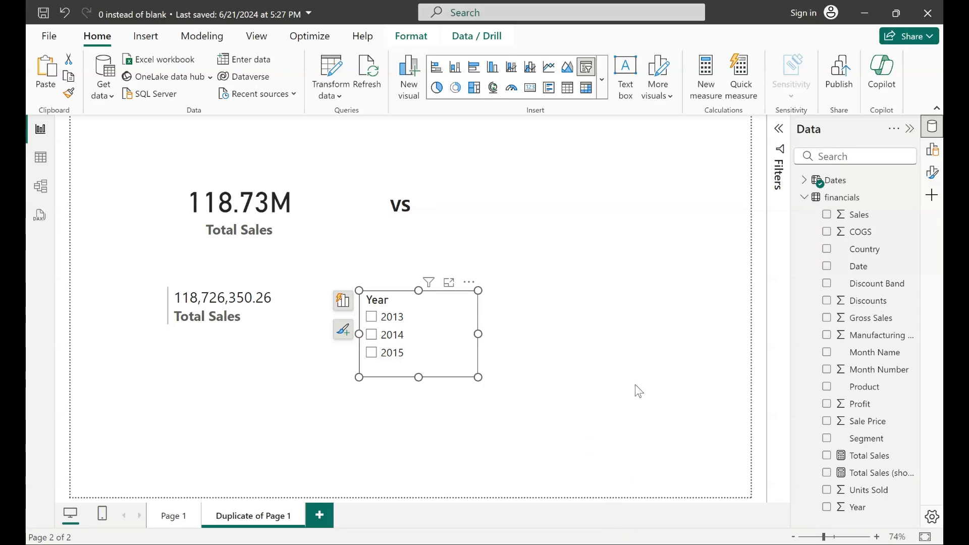
pyautogui.moveTo(618, 387)
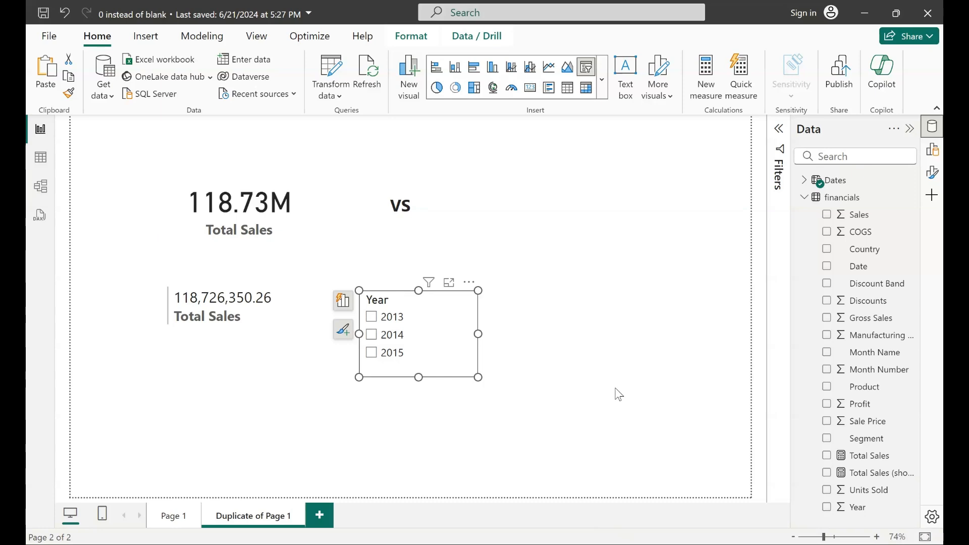
# - Select 2015 in the Year slicer and highlight the large Total Sales card showing (Blank)
pyautogui.click(371, 353)
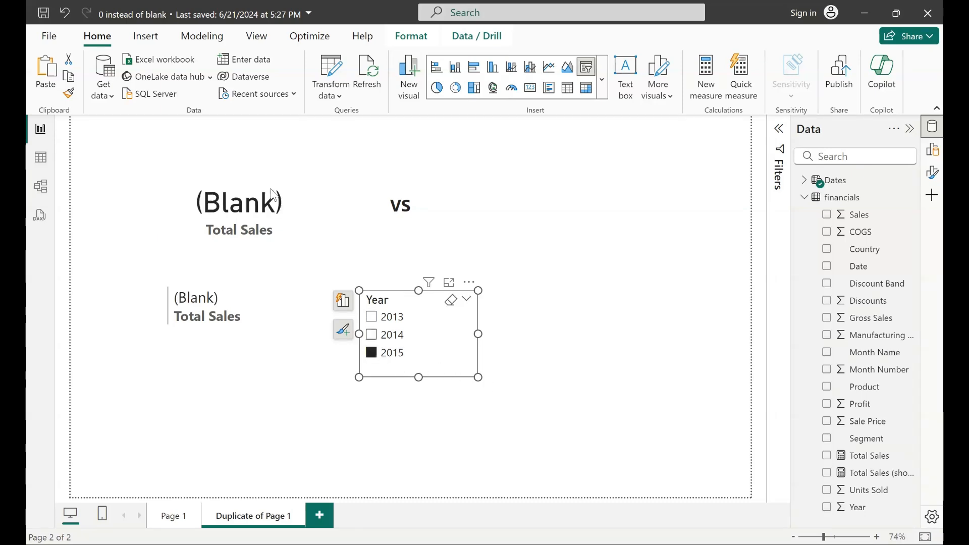
pyautogui.click(238, 207)
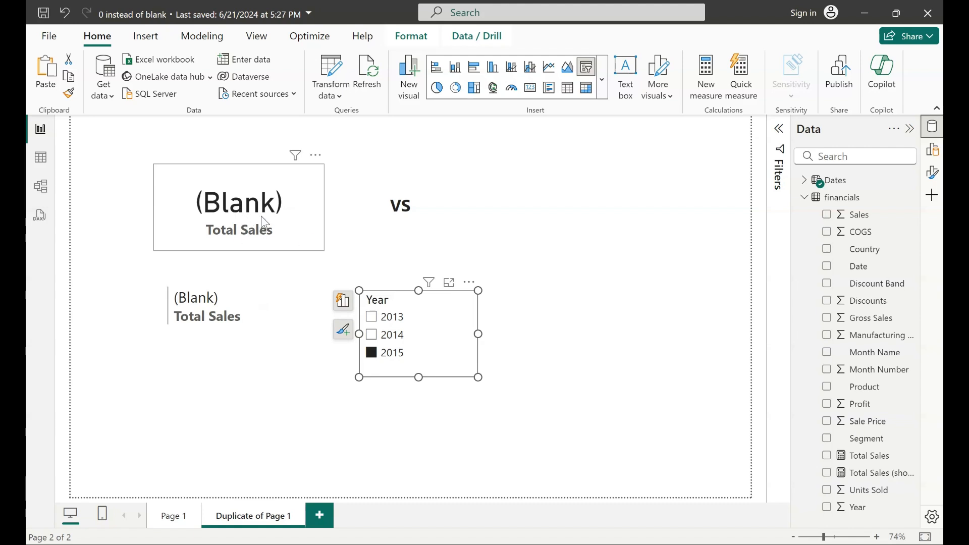
pyautogui.moveTo(530, 86)
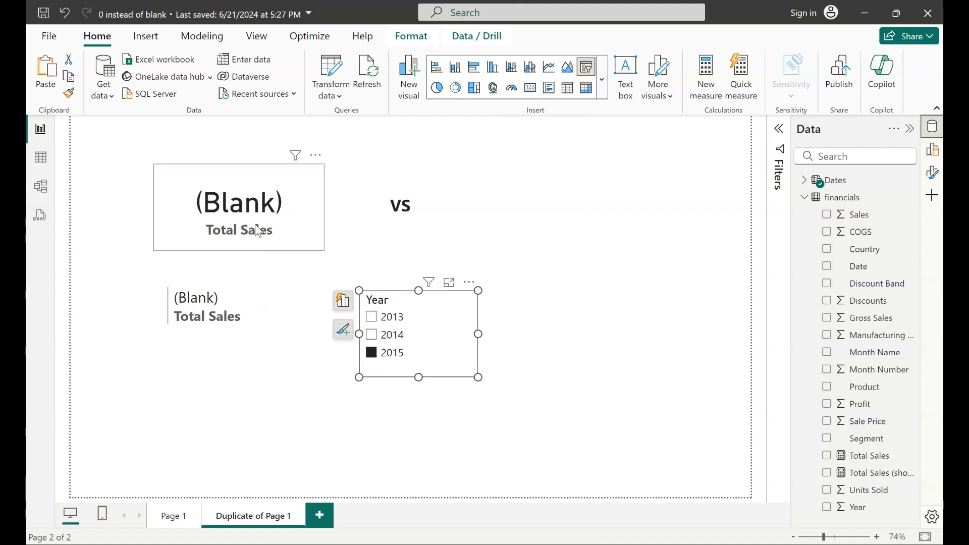
pyautogui.moveTo(858, 266)
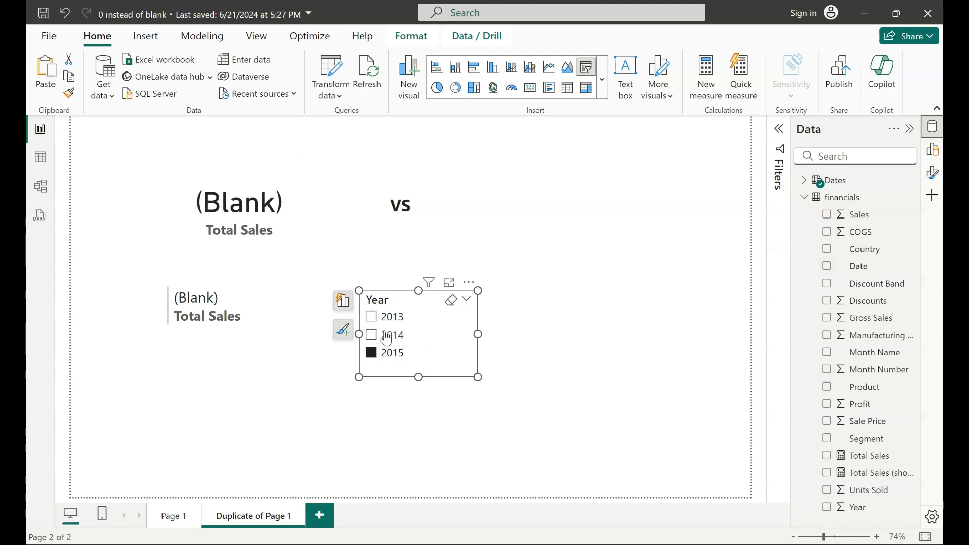
pyautogui.moveTo(41, 188)
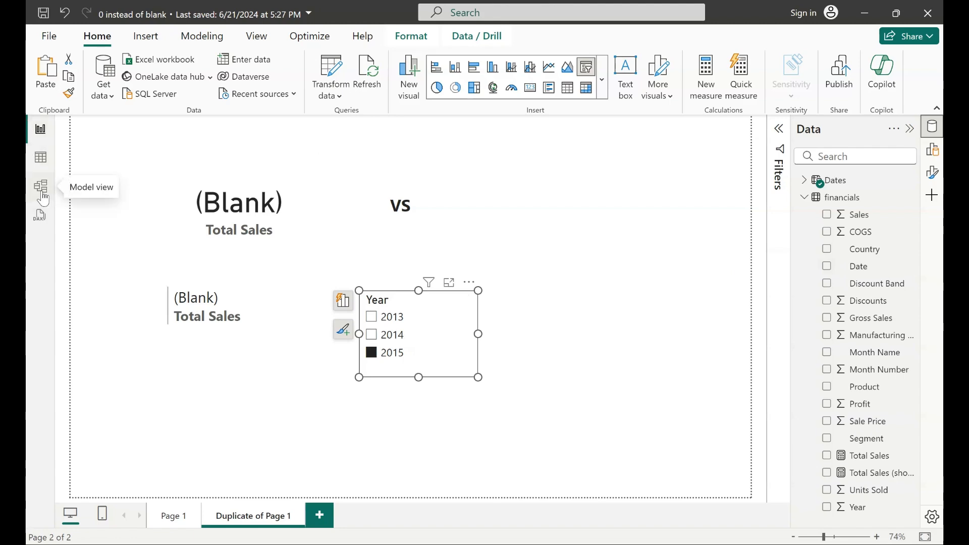
# - Switch to Model view to see the financials-to-Dates one-to-many relationship on Date
pyautogui.click(40, 187)
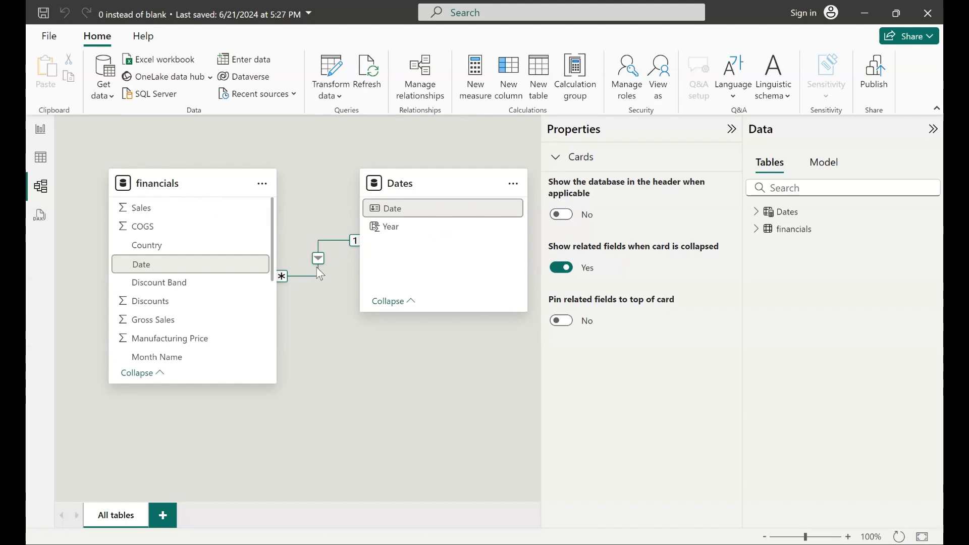
pyautogui.moveTo(40, 129)
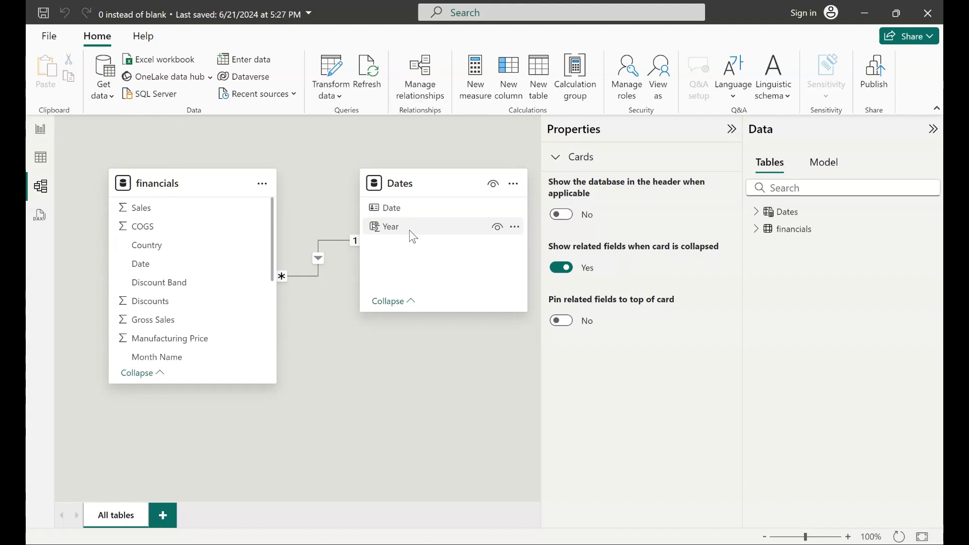
pyautogui.moveTo(389, 238)
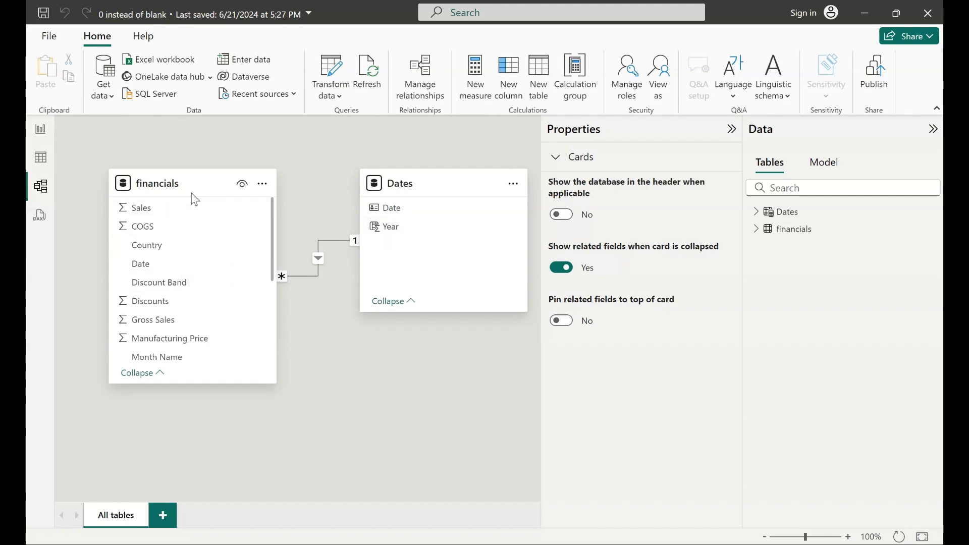
pyautogui.moveTo(40, 157)
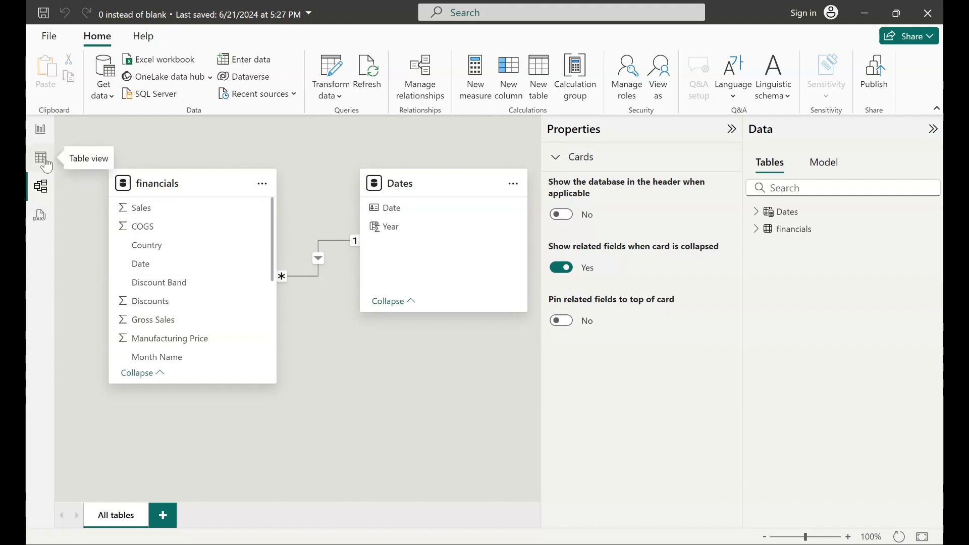
# - In Table view, inspect the Dates Year column and list the financials Date values spanning 2013-2014
pyautogui.click(41, 158)
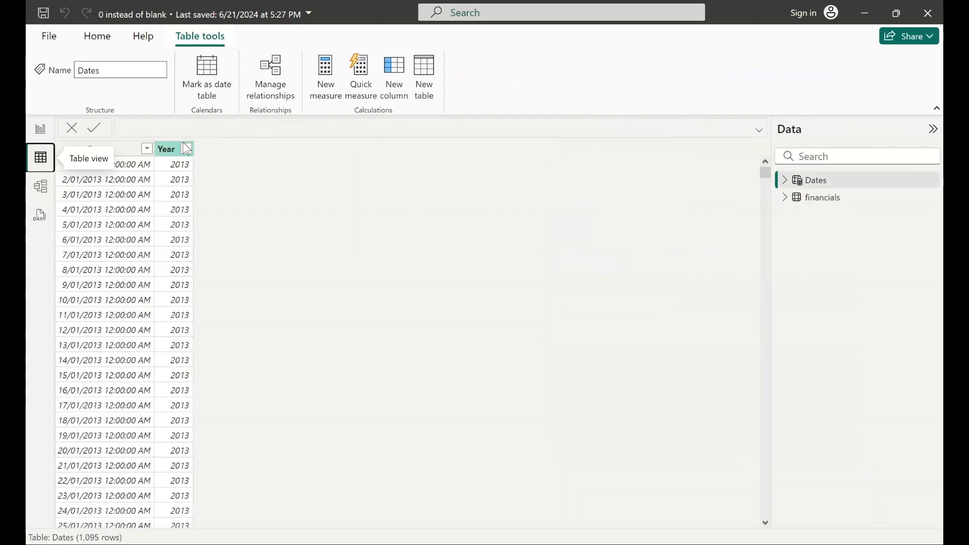
pyautogui.click(165, 149)
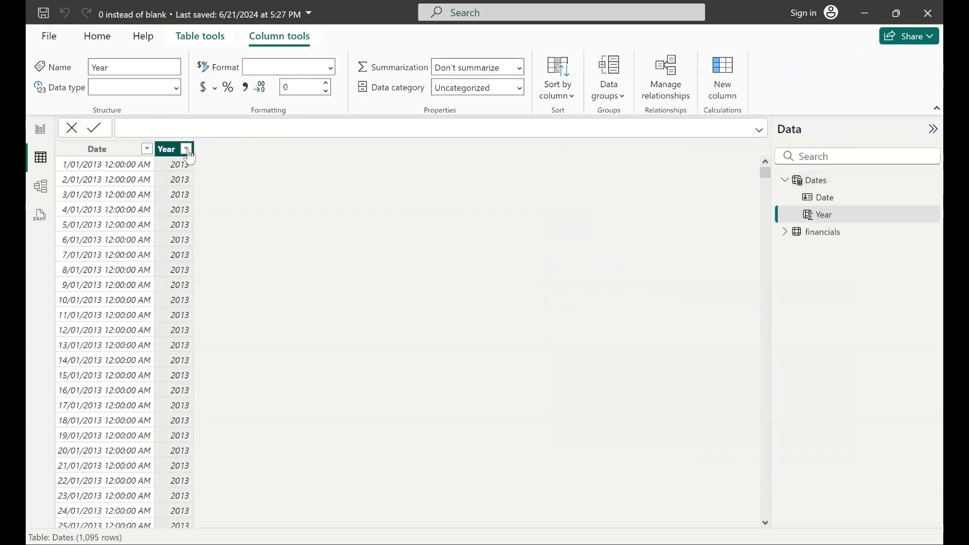
pyautogui.click(186, 149)
pyautogui.write('d')
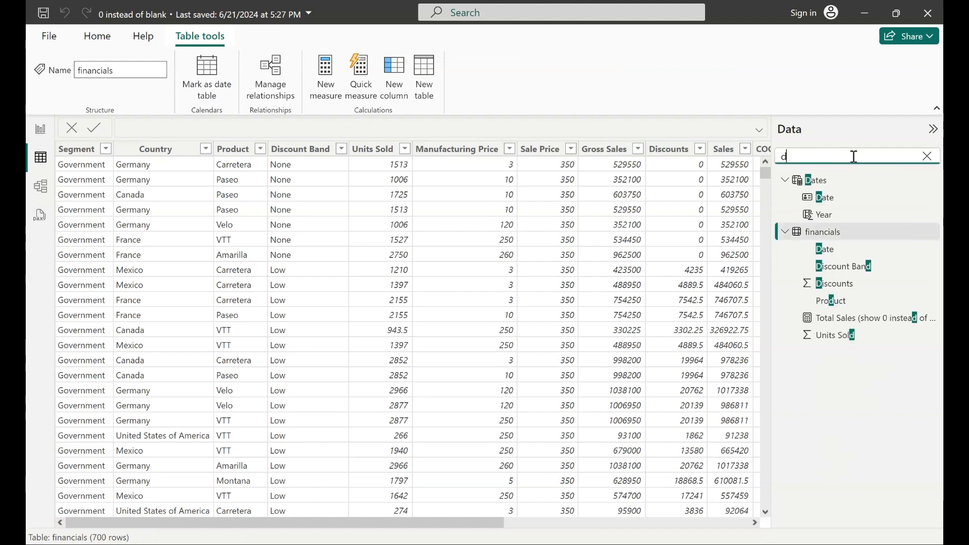
pyautogui.click(825, 248)
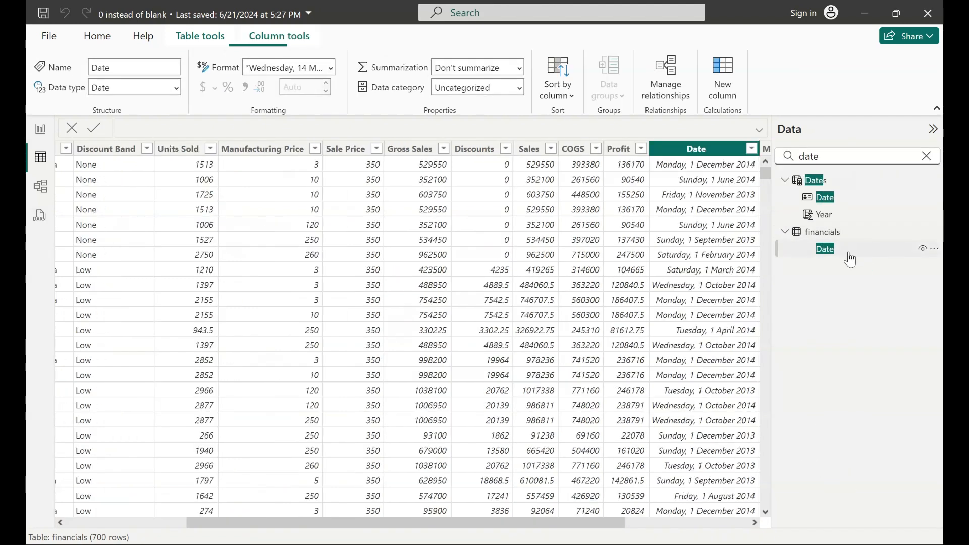
pyautogui.click(752, 149)
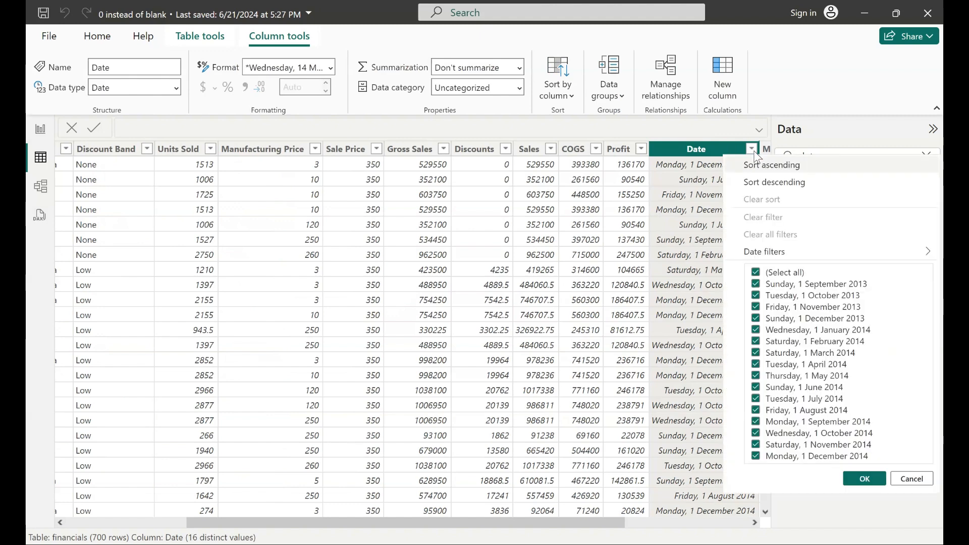
pyautogui.moveTo(882, 321)
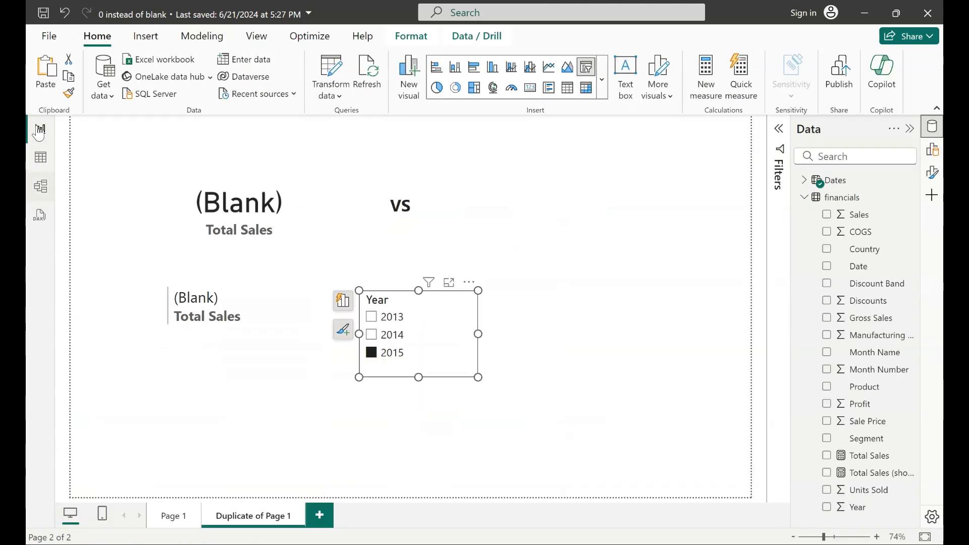
# - Filter to 2013 (26.42M) then 2014 (92.31M) and highlight the Total Sales measure
pyautogui.click(372, 316)
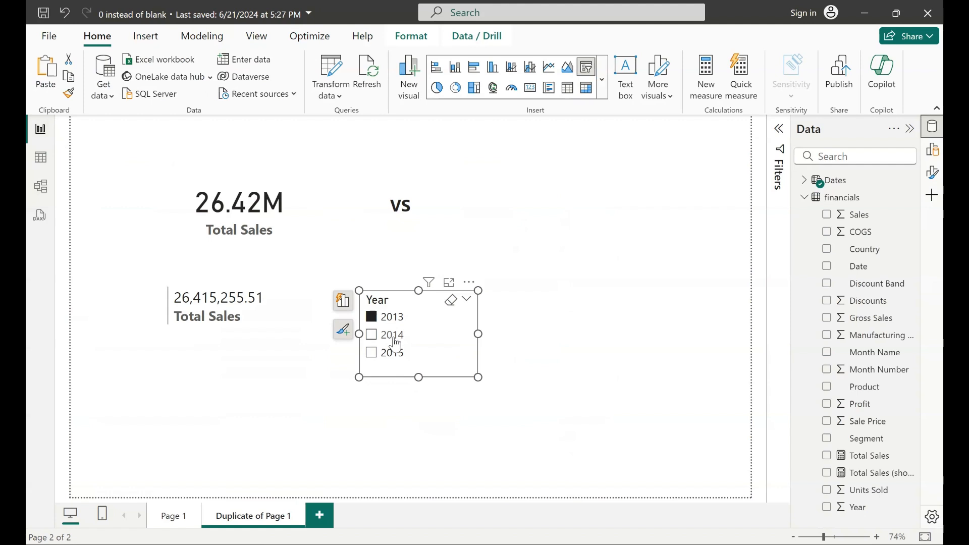
pyautogui.click(371, 334)
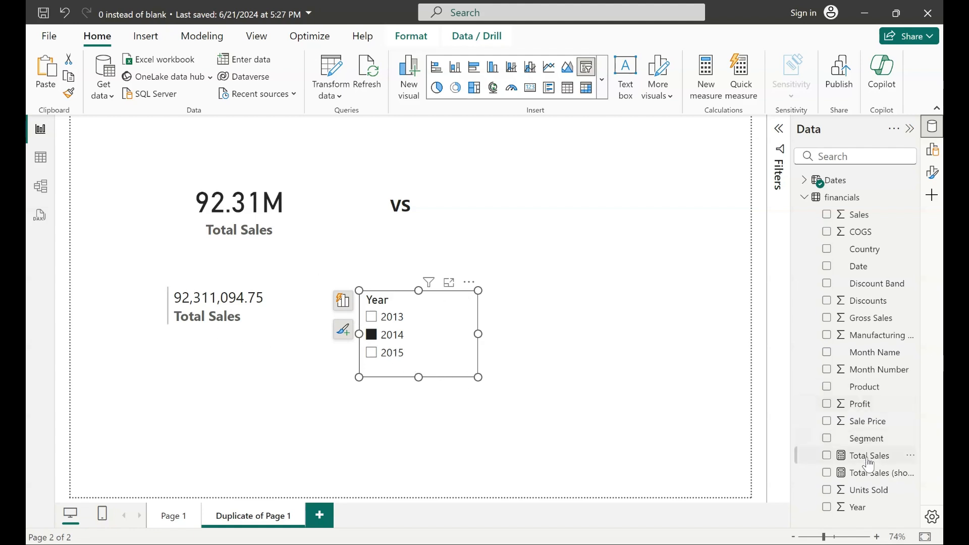
pyautogui.click(868, 455)
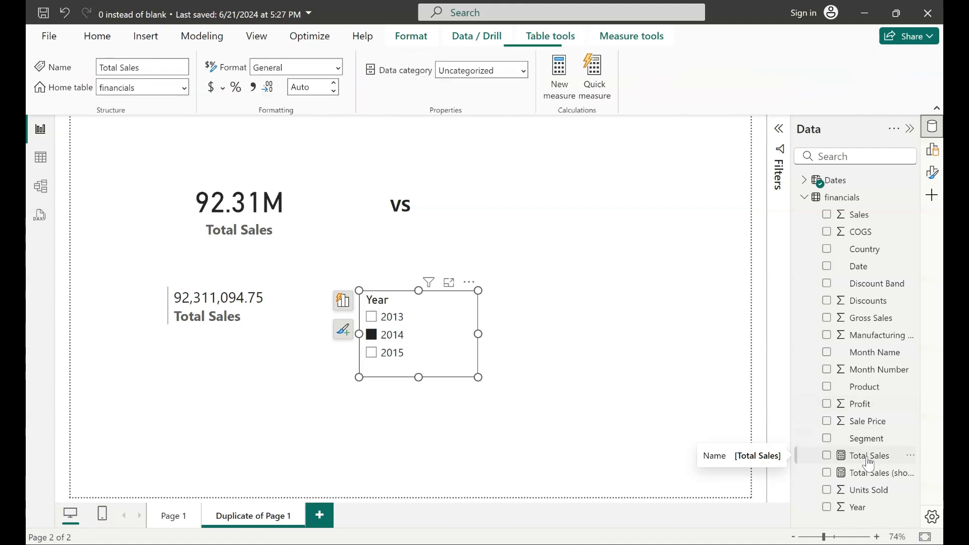
pyautogui.click(868, 455)
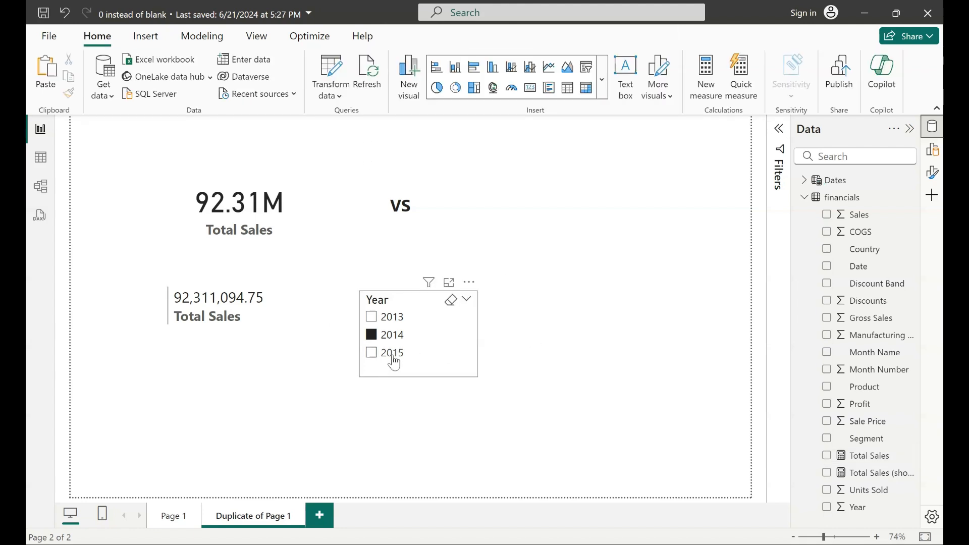
# - Filter to 2015 so the cards show (Blank), briefly expanding the Dates table fields
pyautogui.click(371, 352)
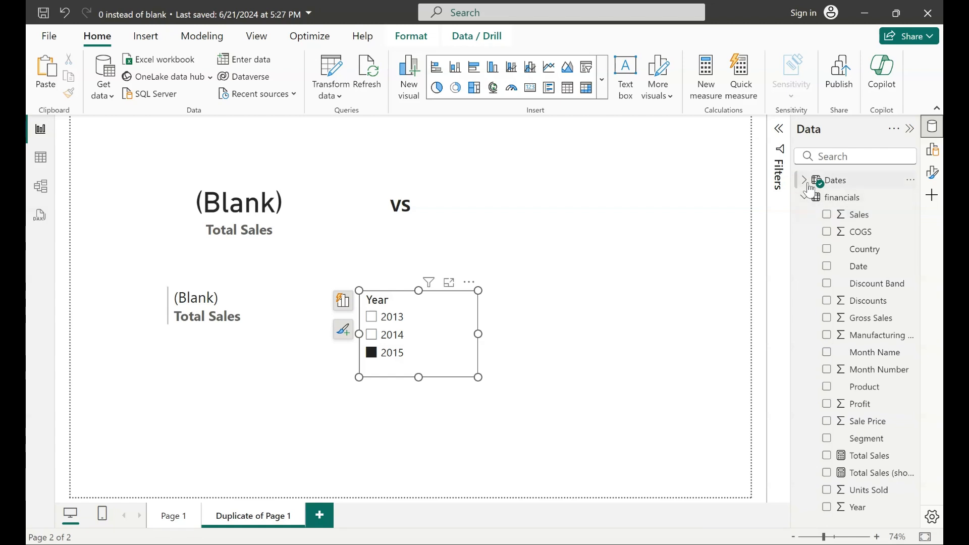
pyautogui.click(805, 179)
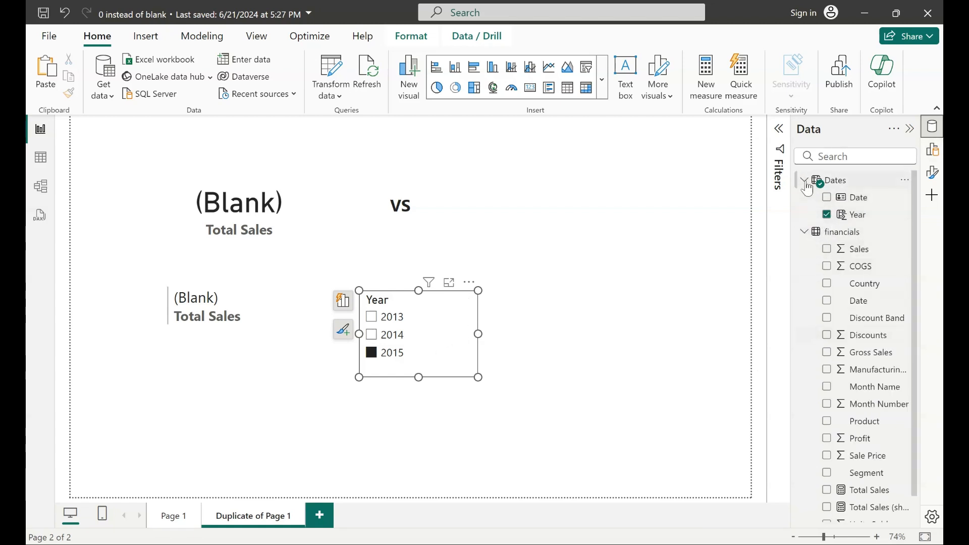
pyautogui.click(805, 180)
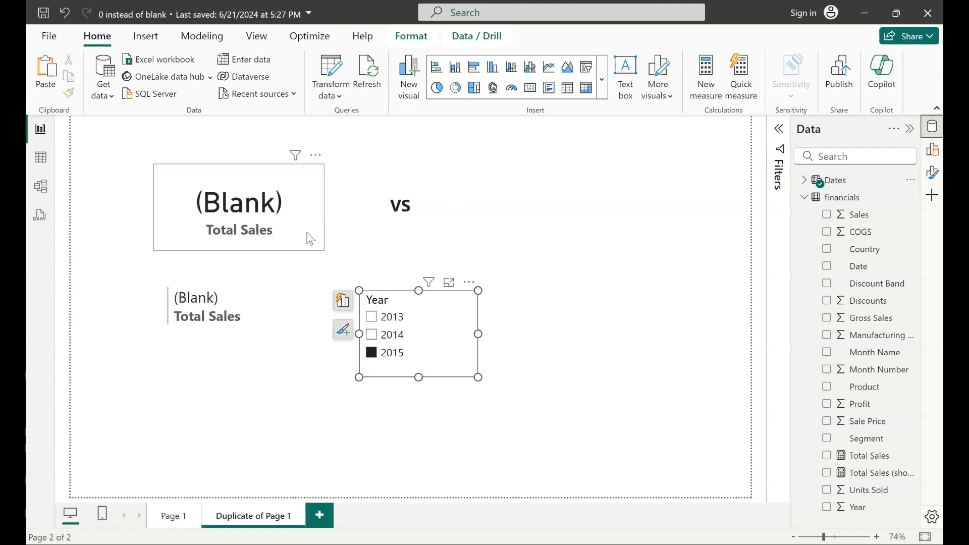
pyautogui.moveTo(261, 224)
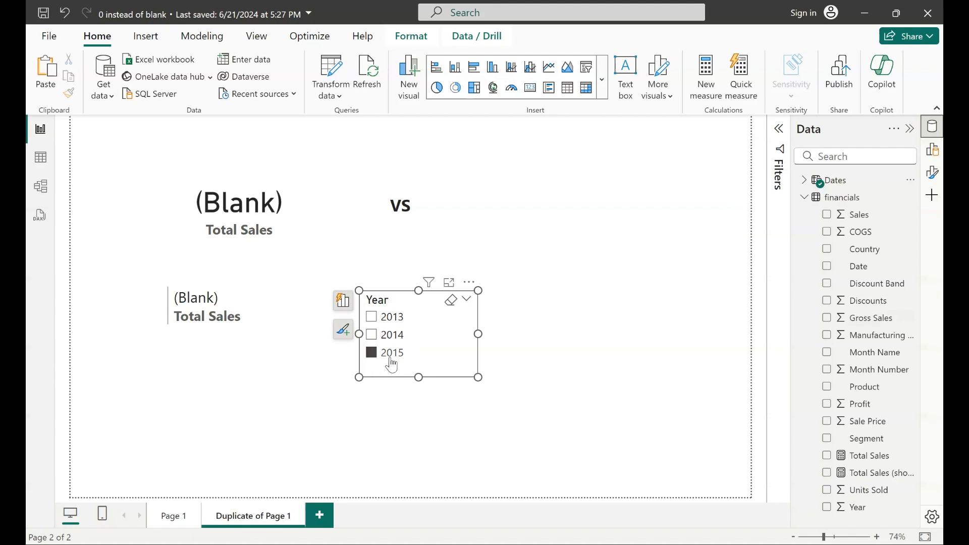
# - Copy the Total Sales measure's DAX and start a new measure from it
pyautogui.click(371, 352)
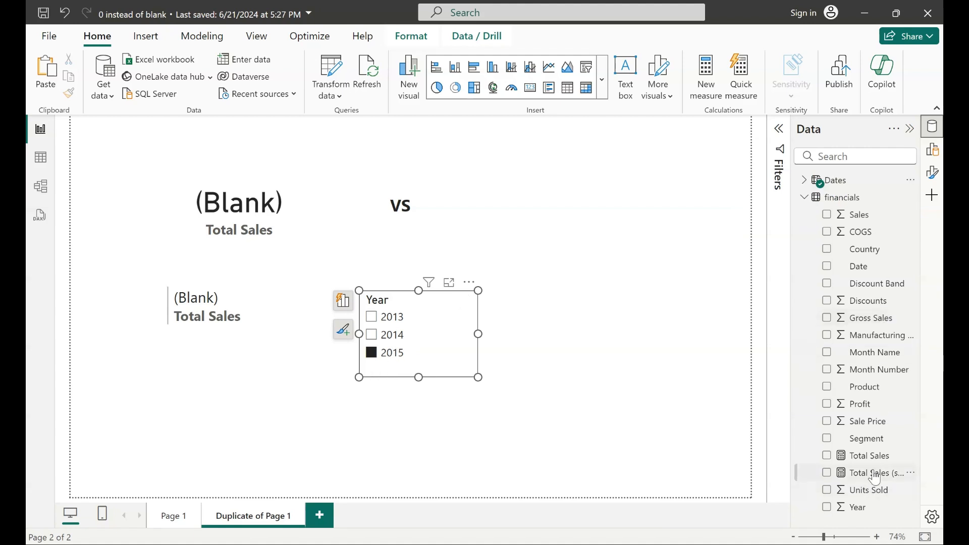
pyautogui.click(868, 455)
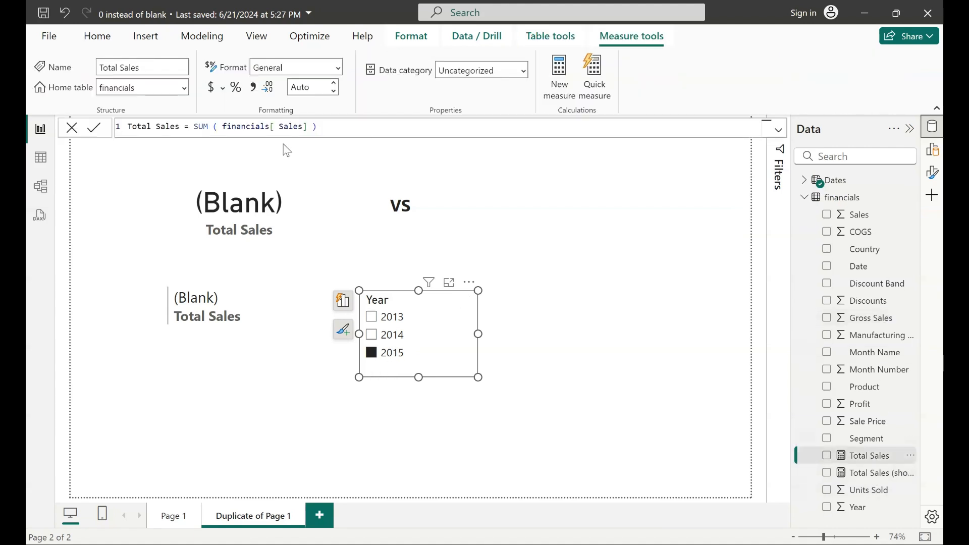
pyautogui.doubleClick(291, 127)
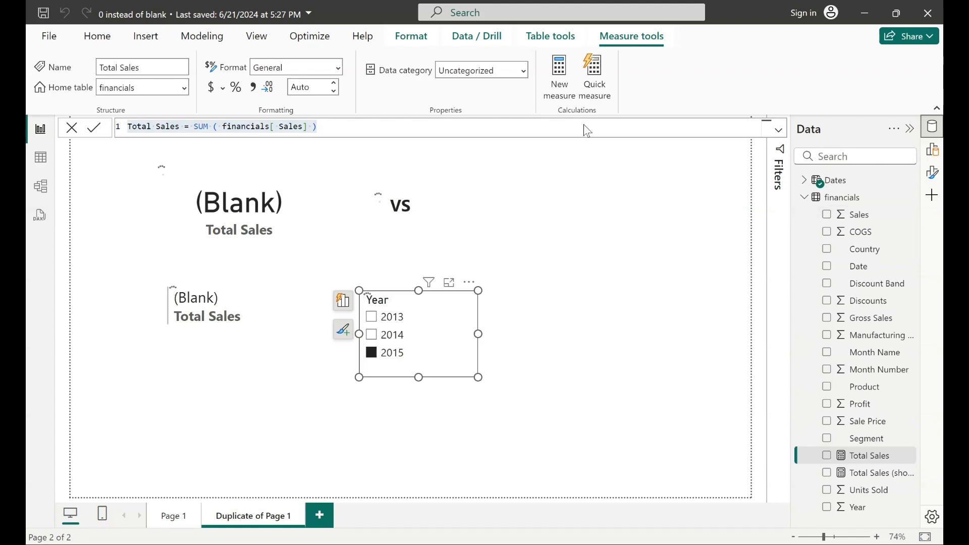
pyautogui.click(558, 73)
pyautogui.write(' (show 0 instead of')
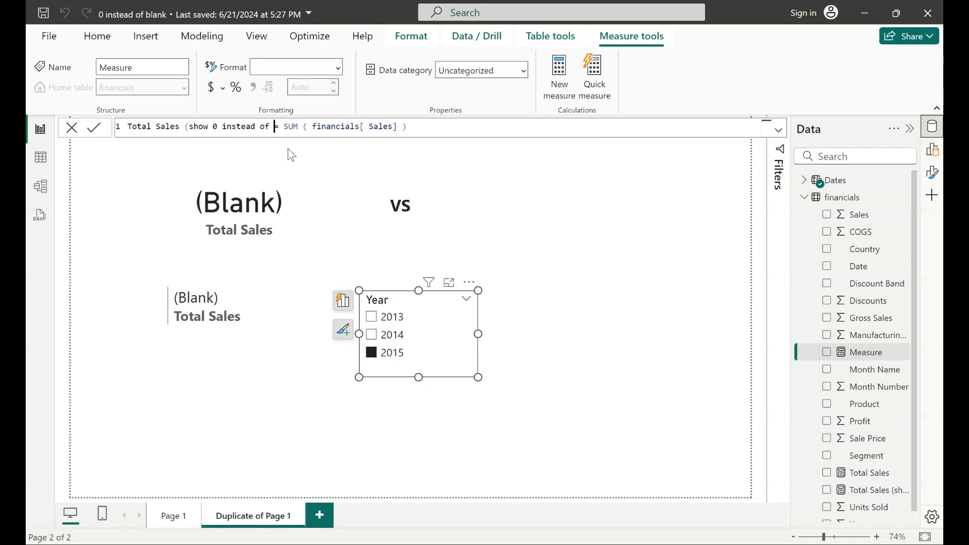
# - Define Total Sales (show 0 instead of BLANK) = SUM(financials[Sales]) + 0 and commit it
pyautogui.write('BLNA')
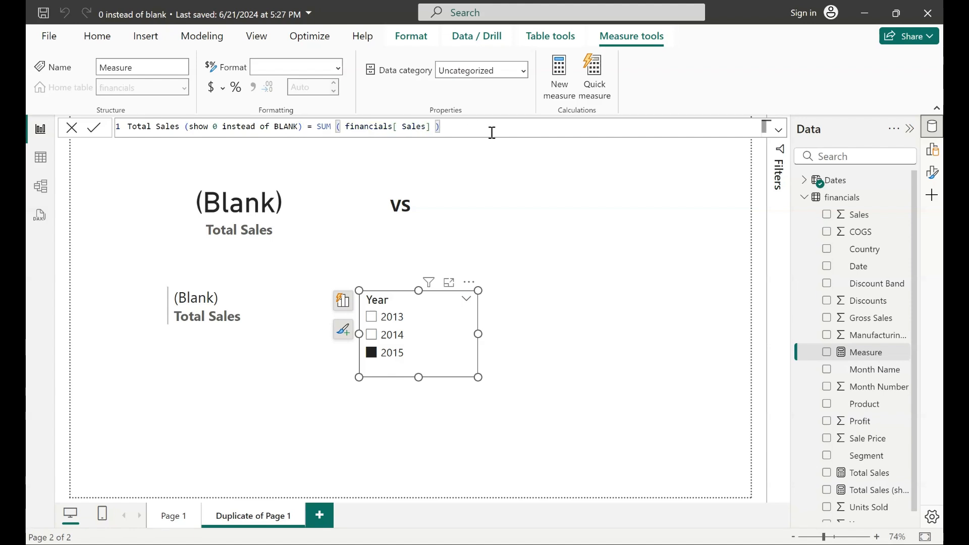
pyautogui.write('+')
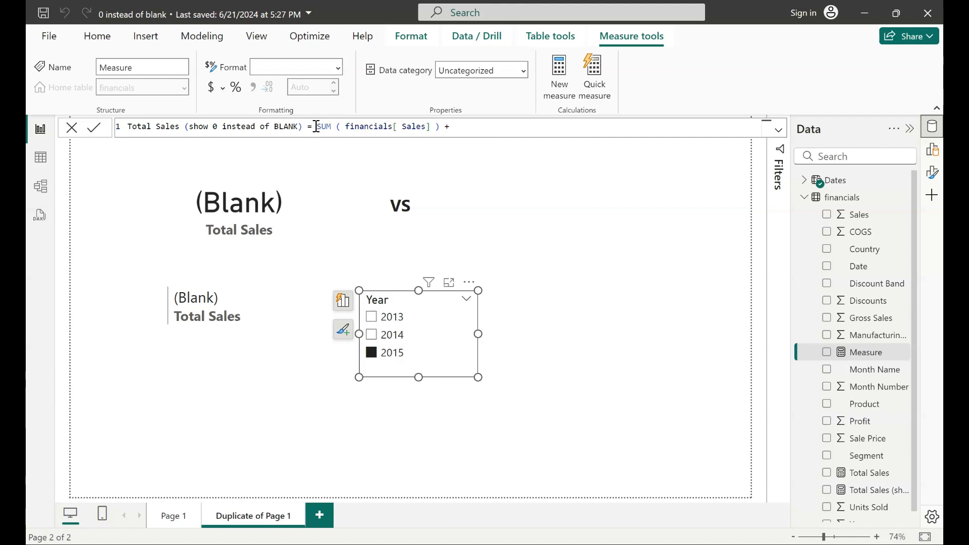
pyautogui.moveTo(316, 127); pyautogui.dragTo(439, 126)
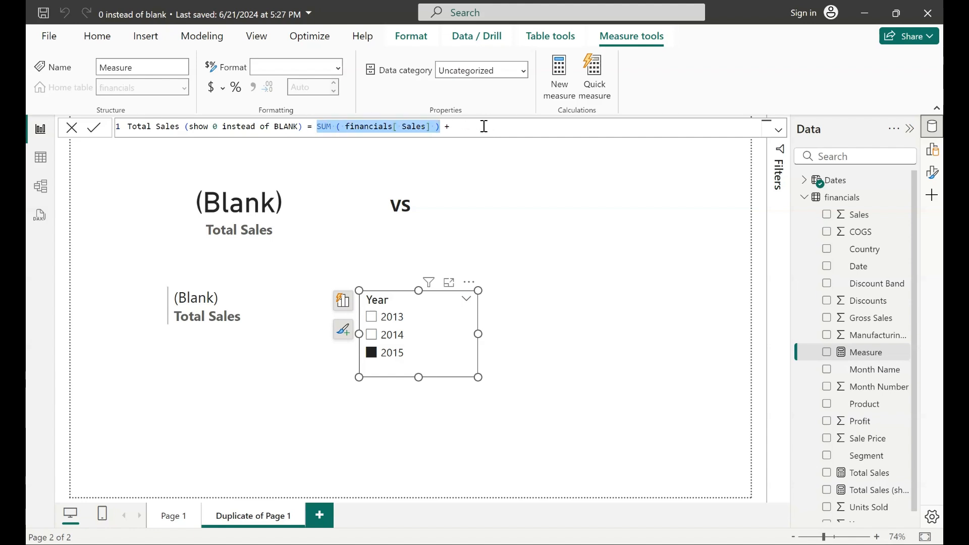
pyautogui.write('0')
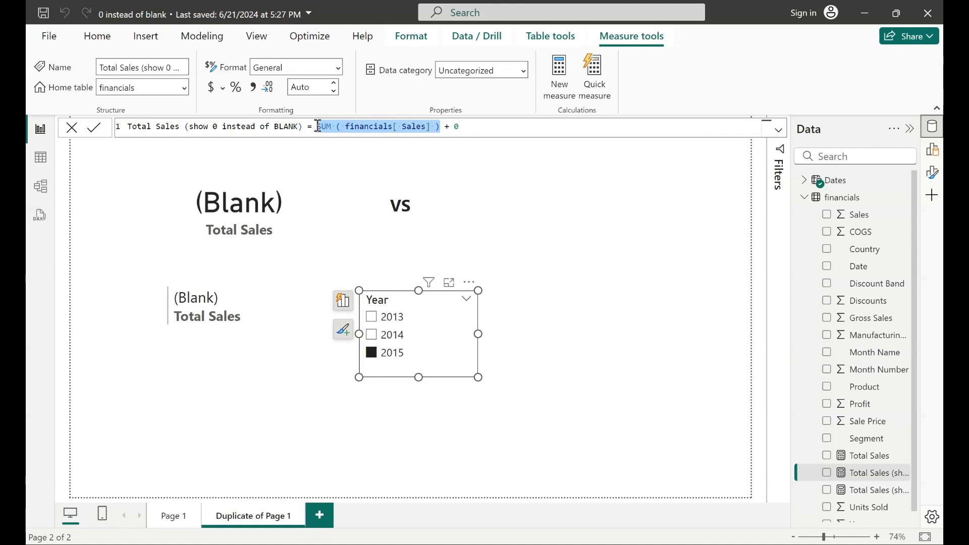
pyautogui.click(445, 127)
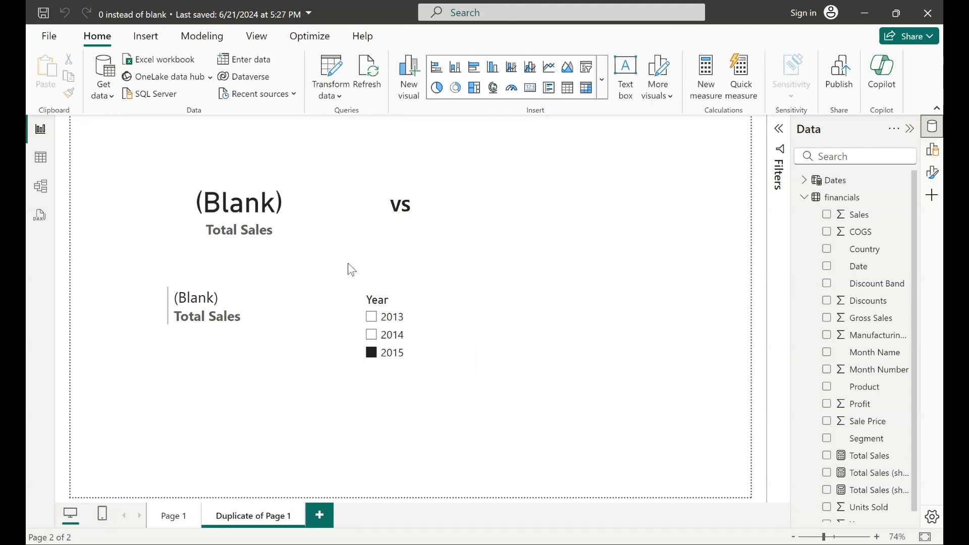
# - Duplicate the top card right of vs and switch it to the new measure, showing 0.00
pyautogui.click(239, 207)
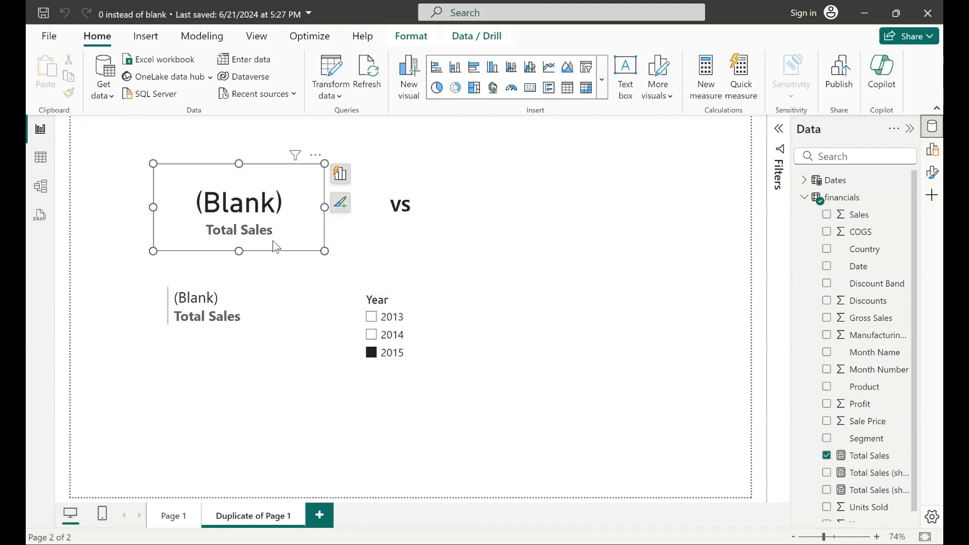
pyautogui.click(636, 273)
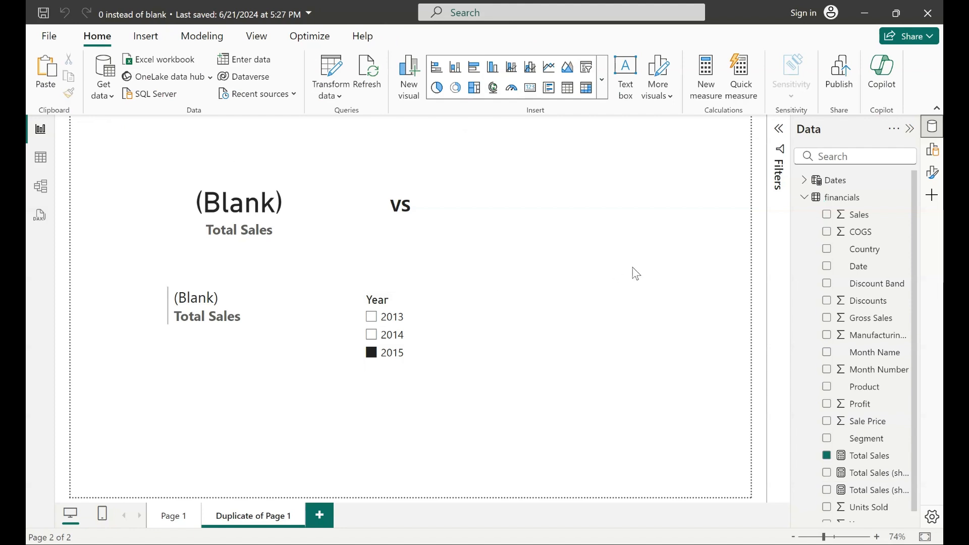
pyautogui.click(243, 210)
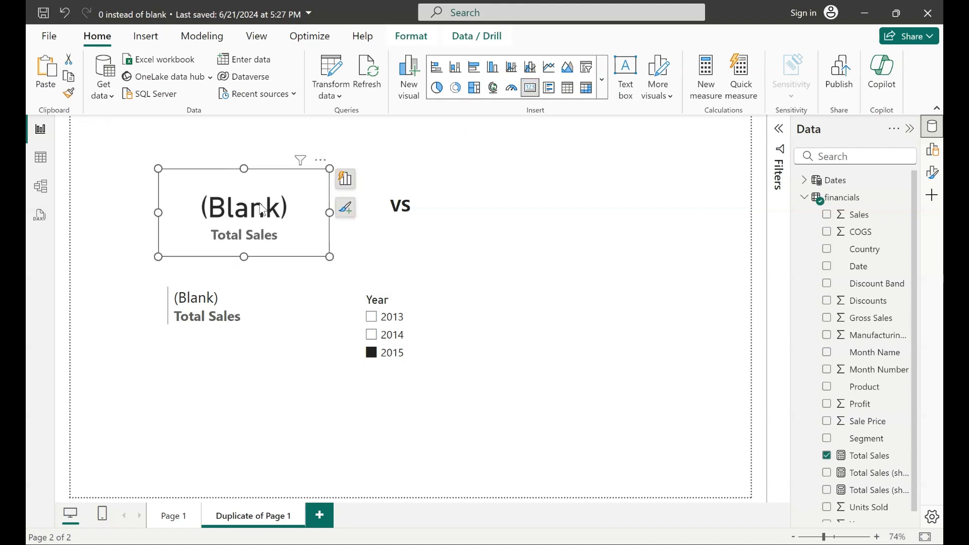
pyautogui.moveTo(244, 212); pyautogui.dragTo(563, 216)
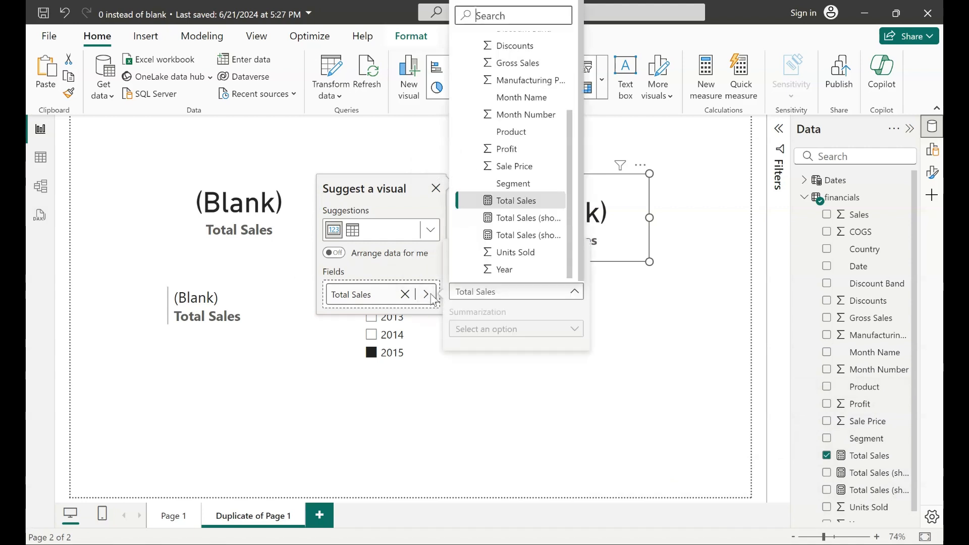
pyautogui.click(528, 218)
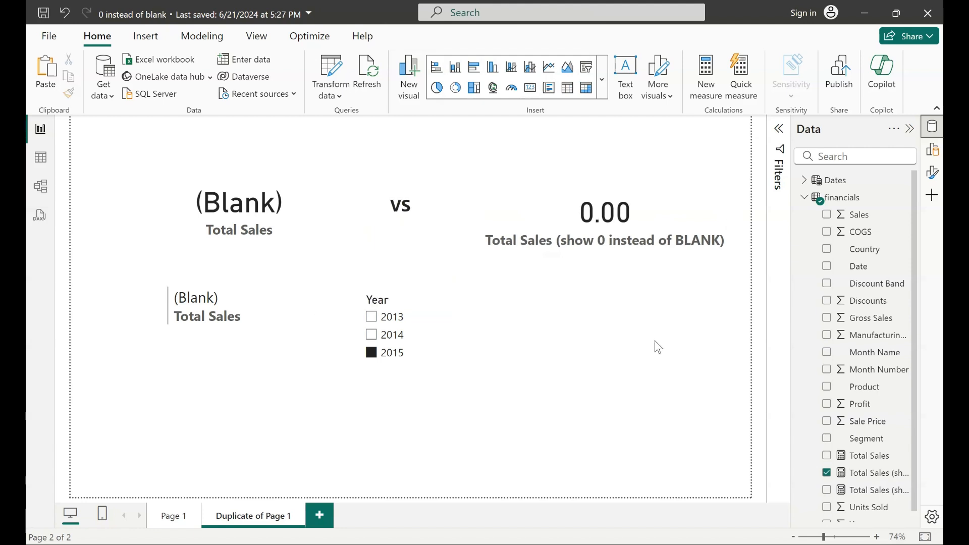
# - Duplicate the lower Total Sales card and bring up its fields, still showing (Blank)
pyautogui.click(221, 310)
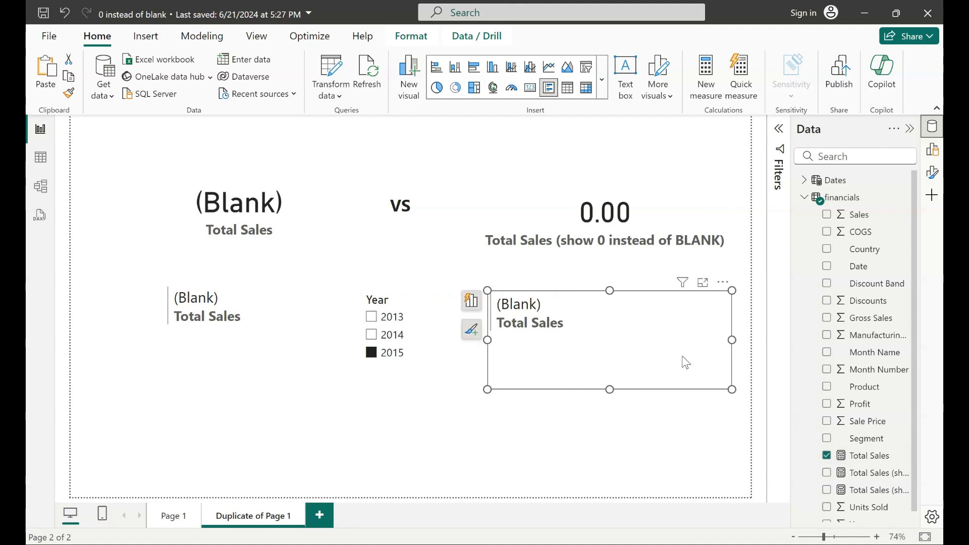
pyautogui.click(472, 301)
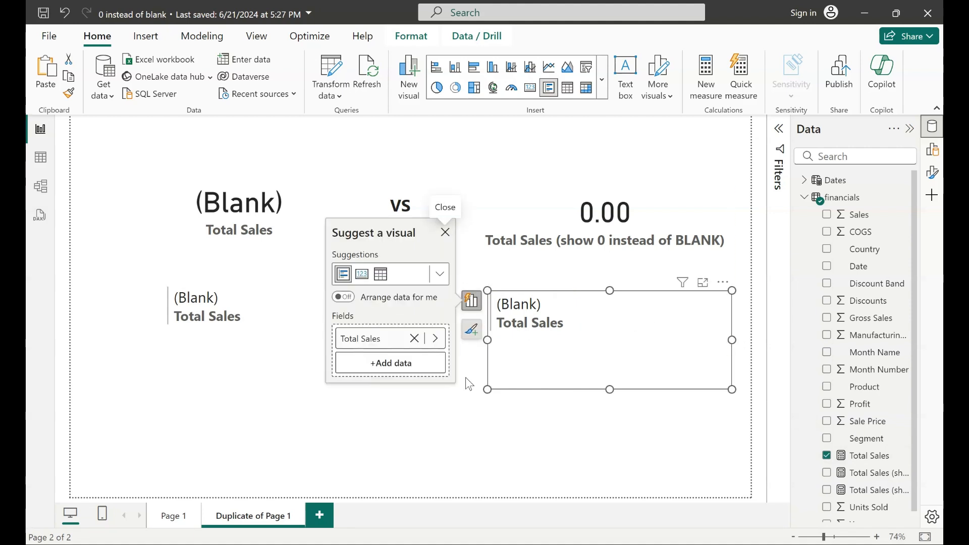